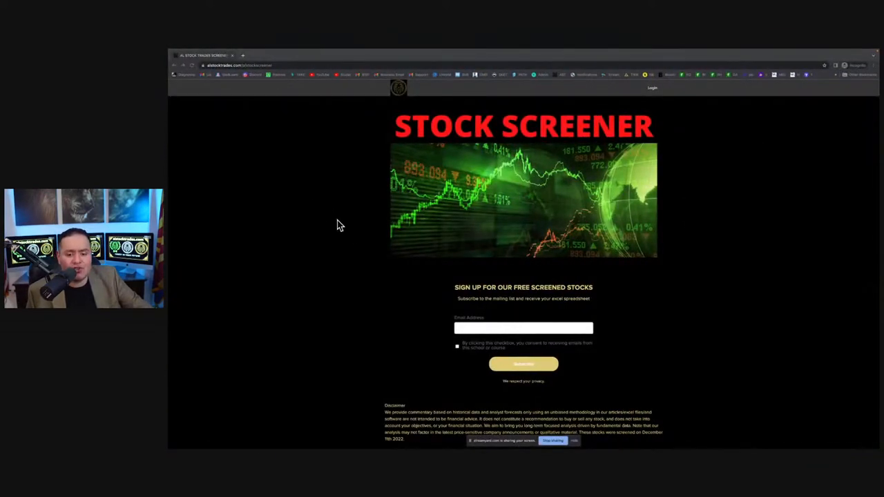
{"action": "mouse_move", "coordinate": [443, 300]}
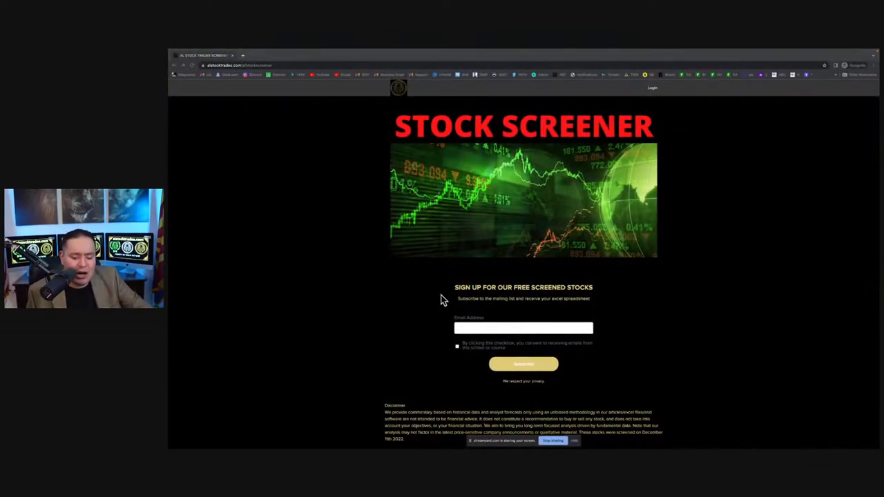
{"action": "scroll", "scroll_direction": "down", "scroll_amount": 3}
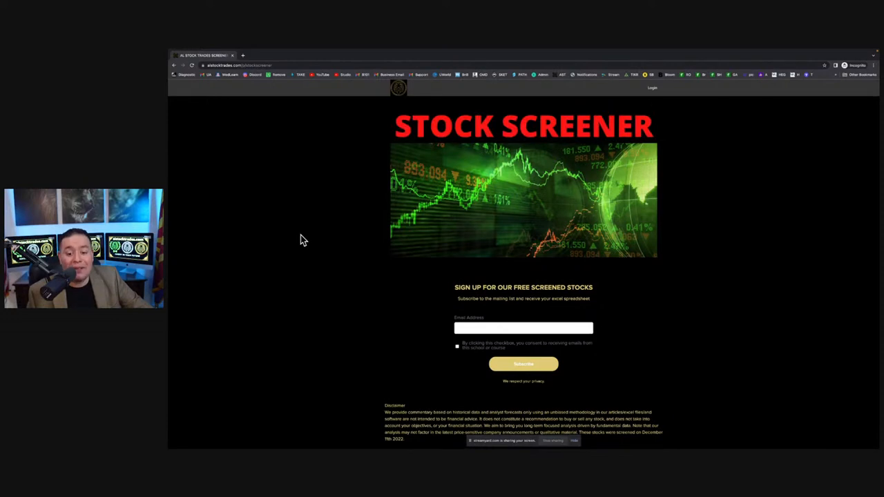
{"action": "mouse_move", "coordinate": [318, 241]}
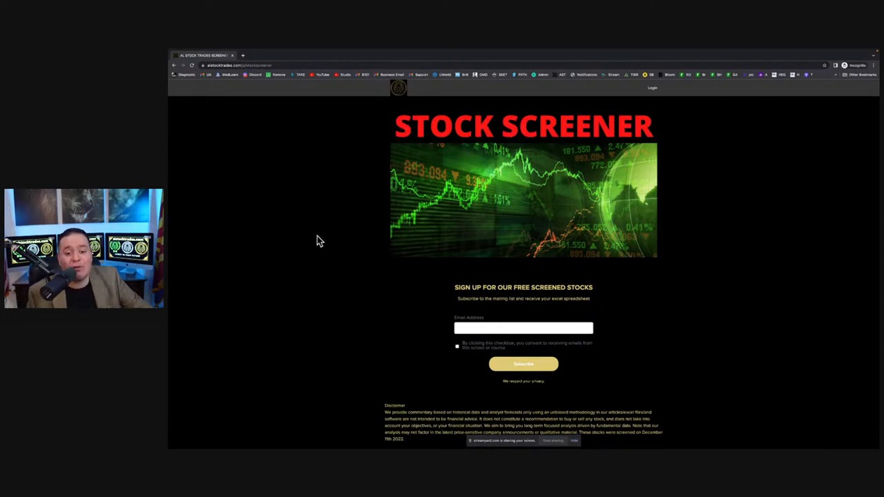
{"action": "mouse_move", "coordinate": [326, 241]}
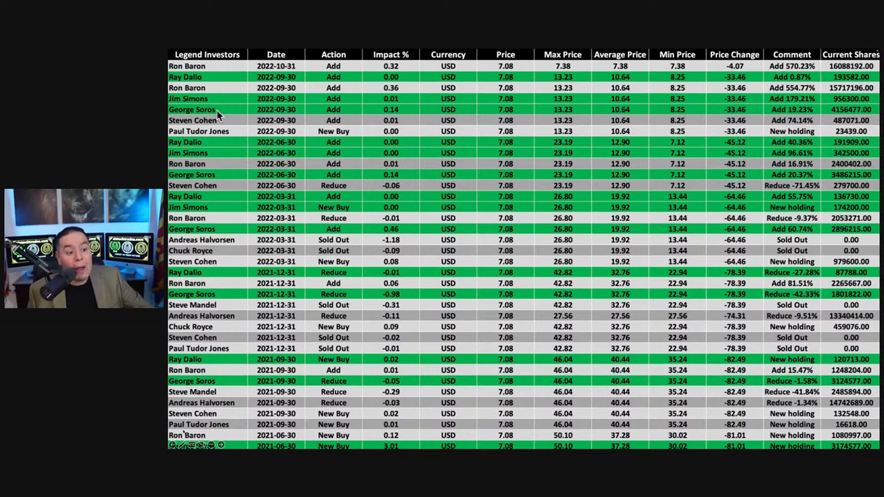
{"action": "mouse_move", "coordinate": [200, 141]}
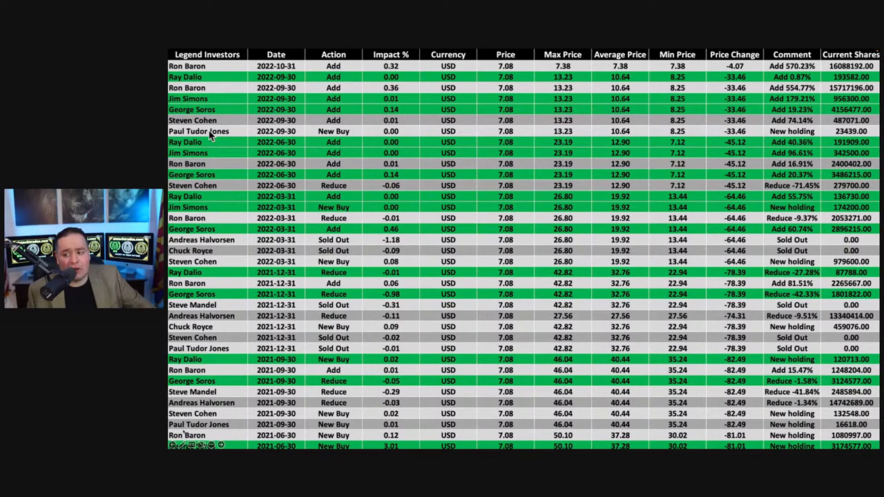
{"action": "mouse_move", "coordinate": [236, 89]}
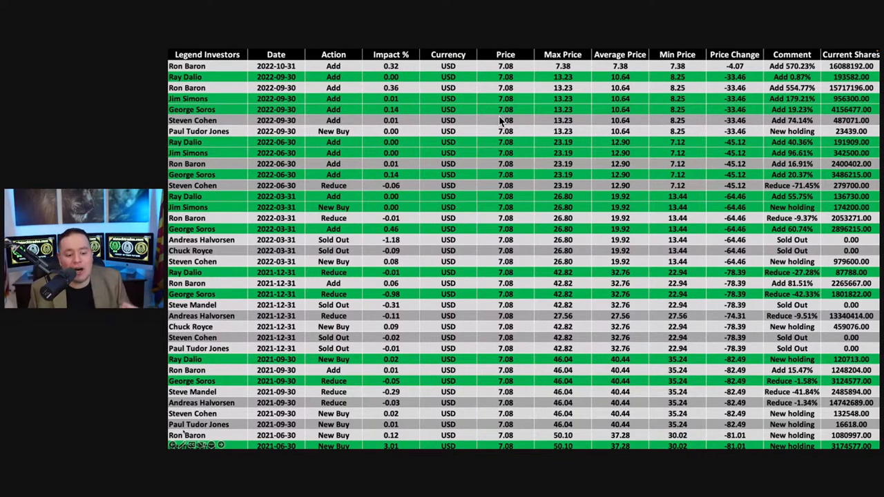
{"action": "mouse_move", "coordinate": [288, 436]}
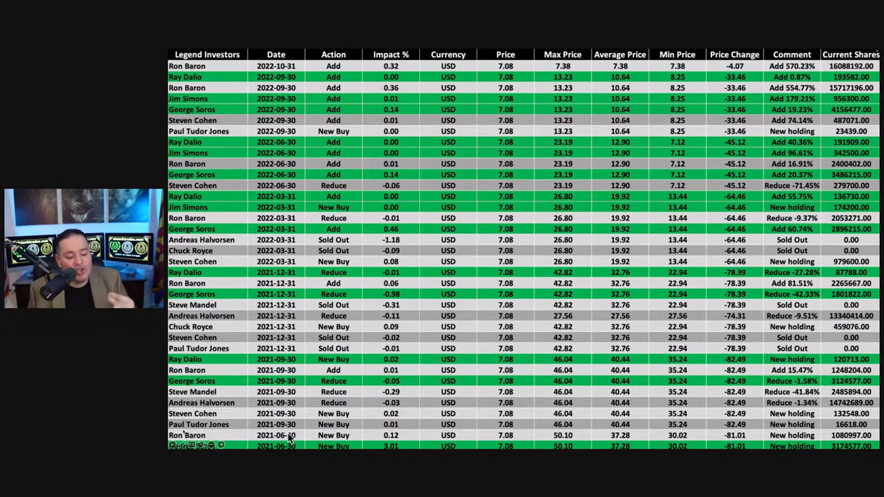
{"action": "mouse_move", "coordinate": [293, 424]}
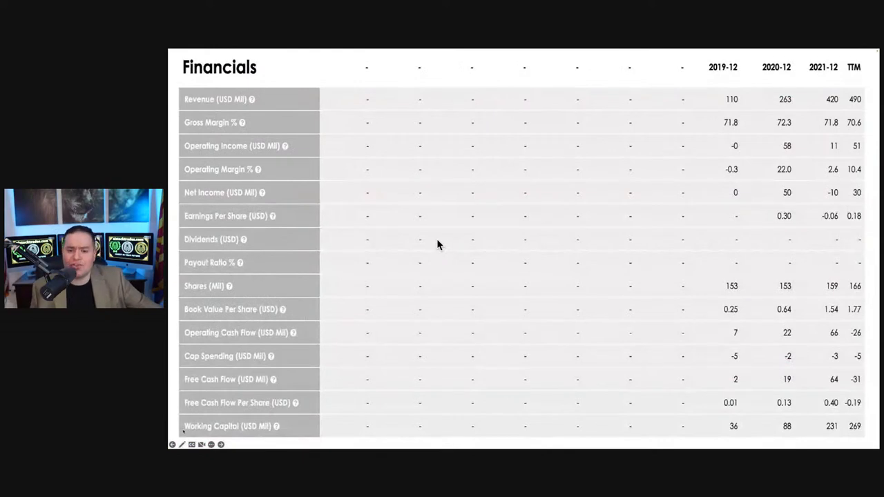
{"action": "mouse_move", "coordinate": [789, 103]}
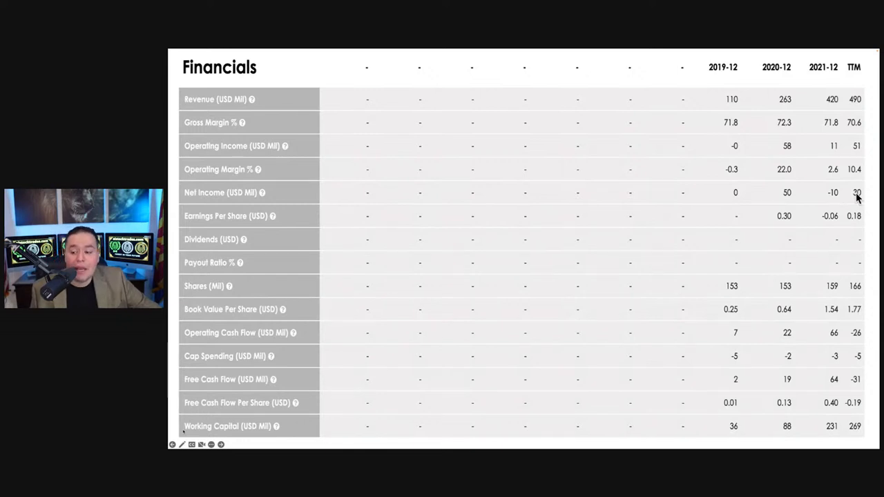
{"action": "mouse_move", "coordinate": [745, 317]}
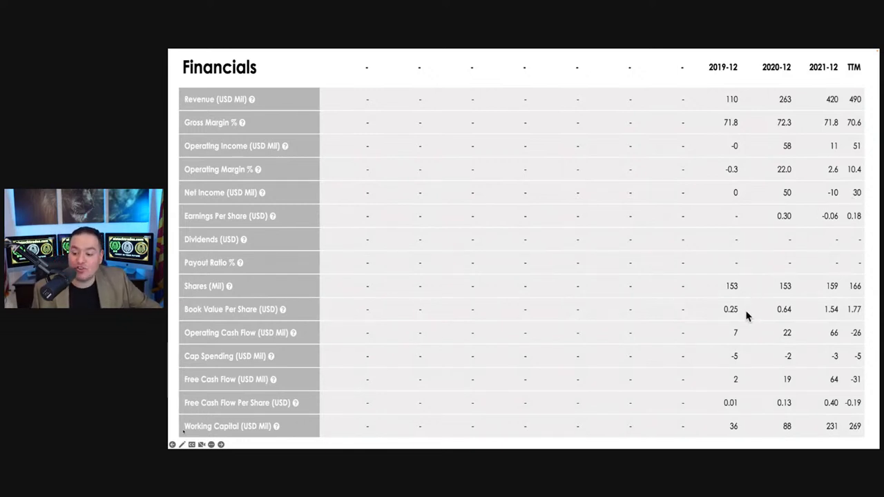
{"action": "mouse_move", "coordinate": [762, 310]}
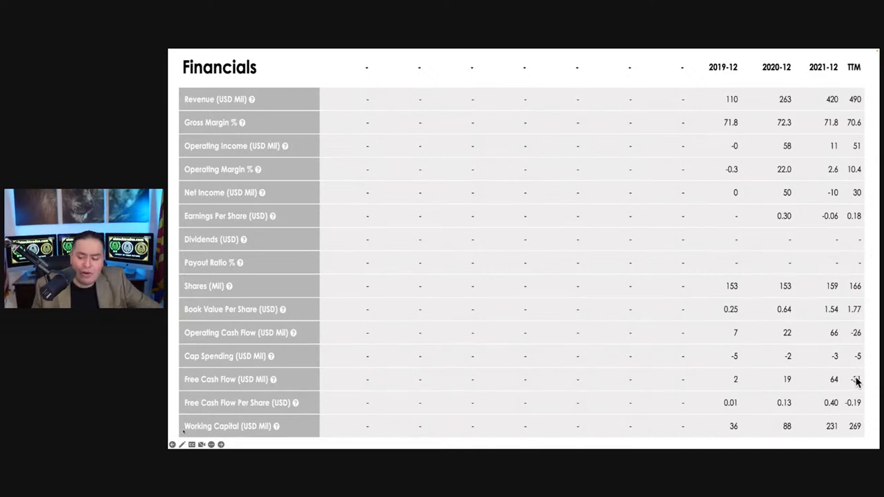
{"action": "mouse_move", "coordinate": [834, 385]}
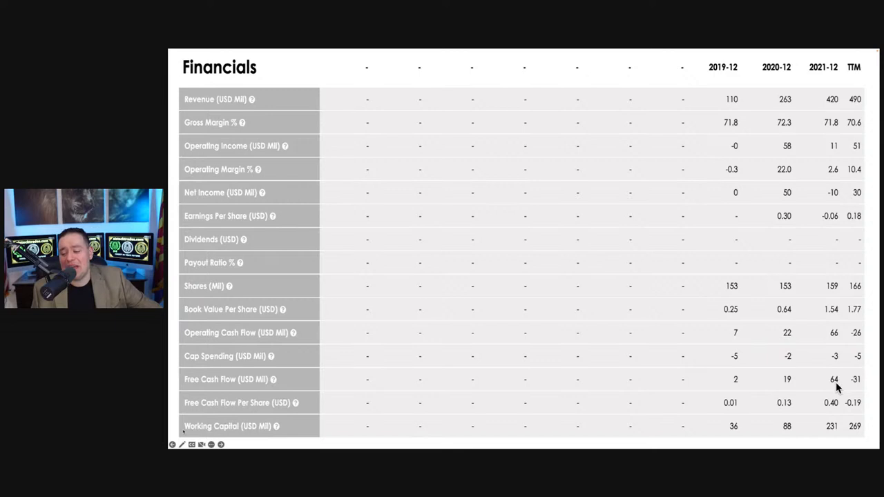
{"action": "mouse_move", "coordinate": [837, 384]}
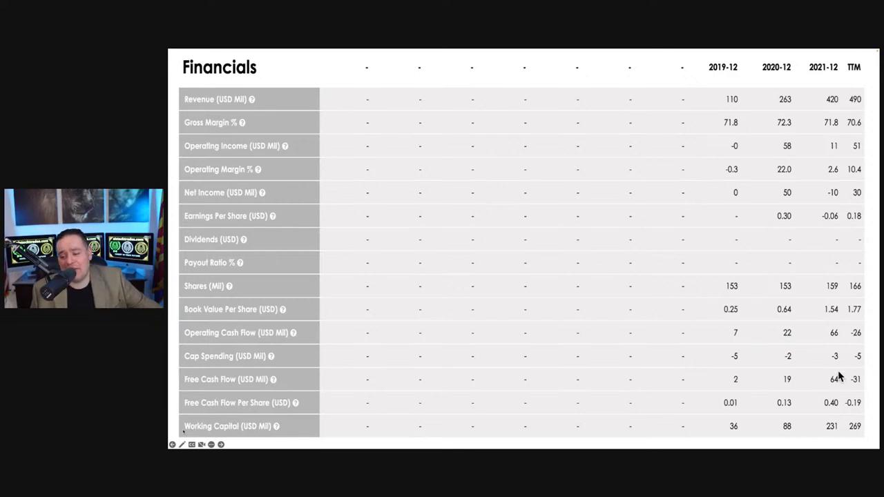
{"action": "mouse_move", "coordinate": [831, 102]}
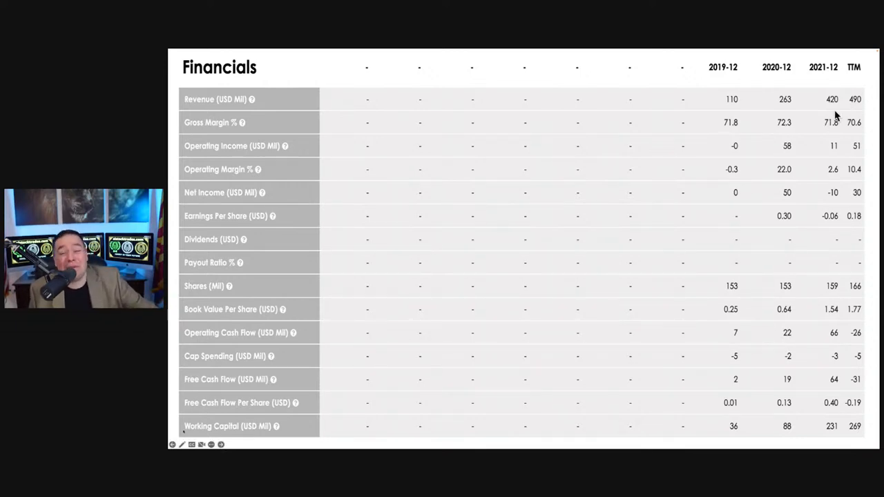
{"action": "mouse_move", "coordinate": [760, 105]}
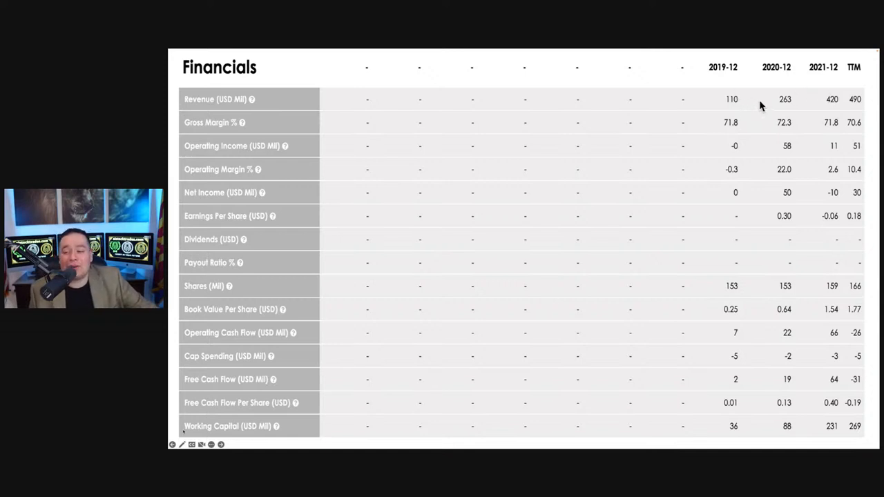
{"action": "mouse_move", "coordinate": [726, 102]}
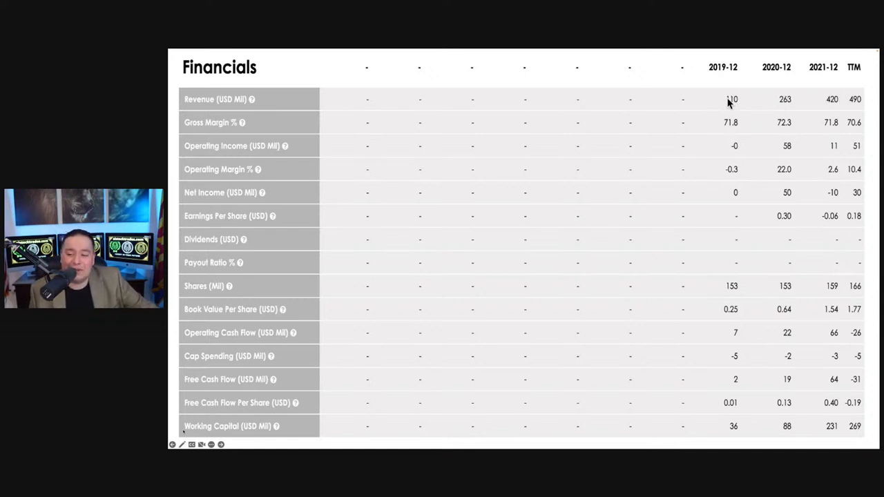
{"action": "mouse_move", "coordinate": [716, 113]}
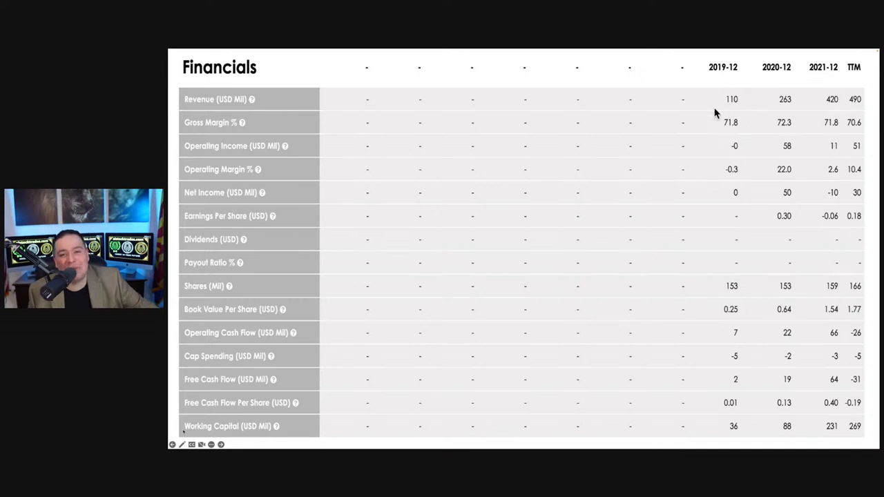
{"action": "mouse_move", "coordinate": [746, 267]}
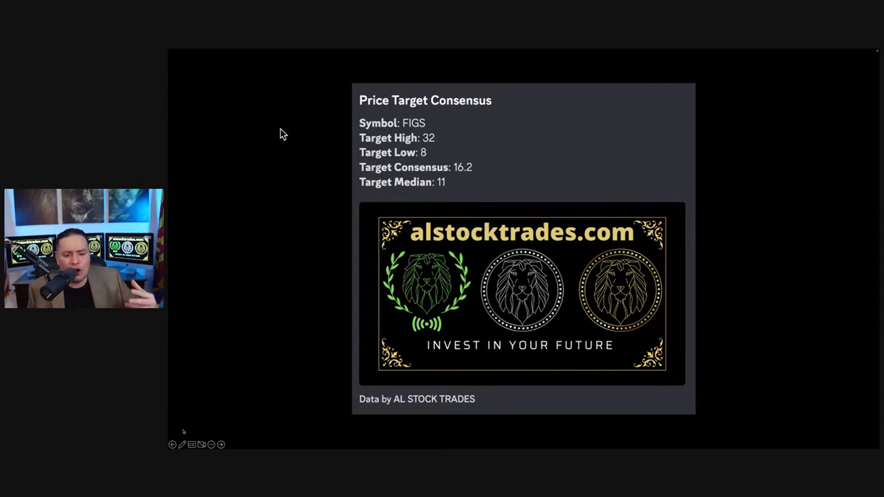
{"action": "mouse_move", "coordinate": [303, 182]}
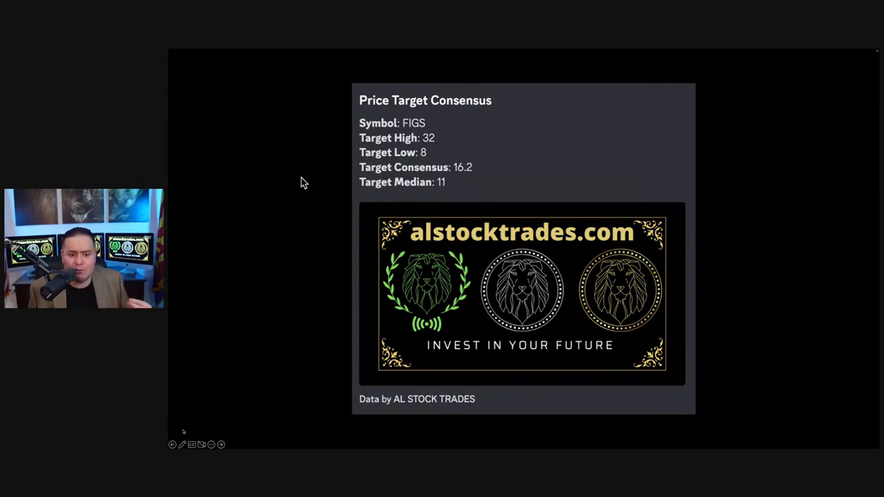
{"action": "mouse_move", "coordinate": [261, 132]}
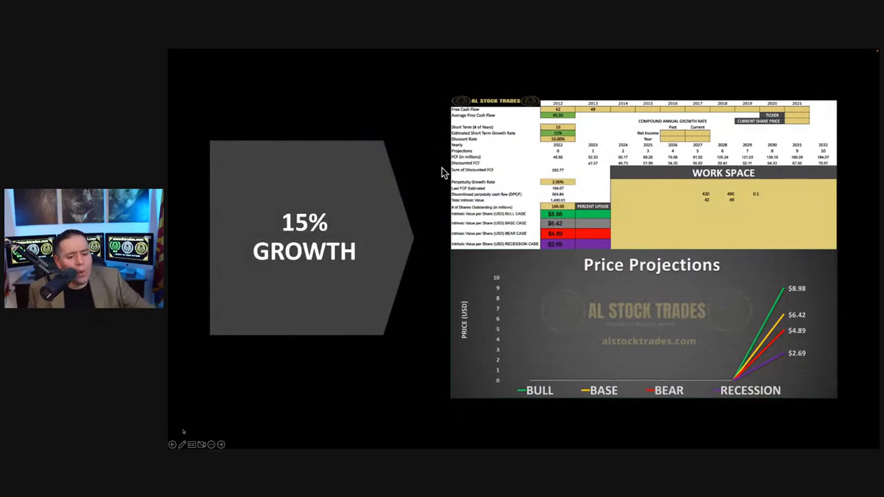
{"action": "mouse_move", "coordinate": [458, 193]}
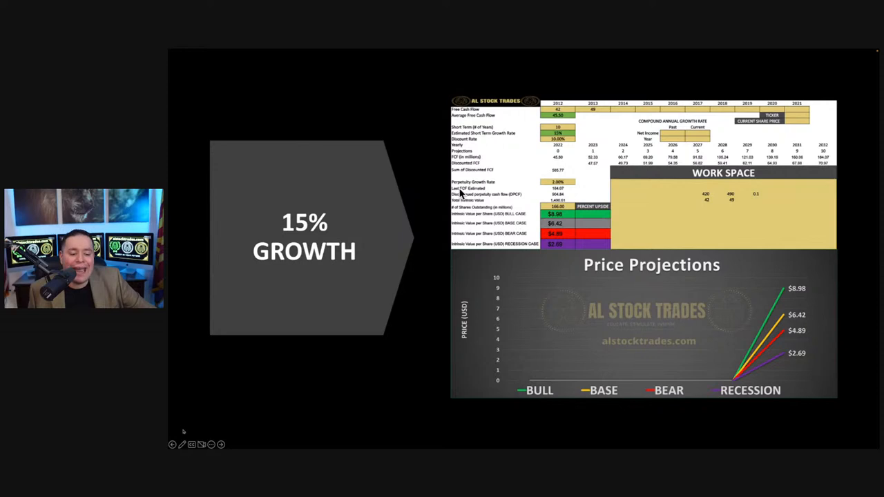
{"action": "mouse_move", "coordinate": [478, 236]}
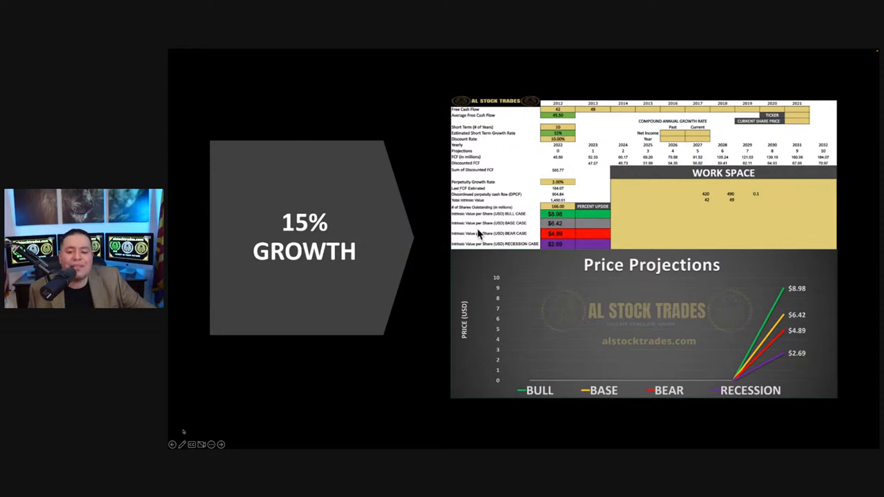
{"action": "mouse_move", "coordinate": [528, 163]}
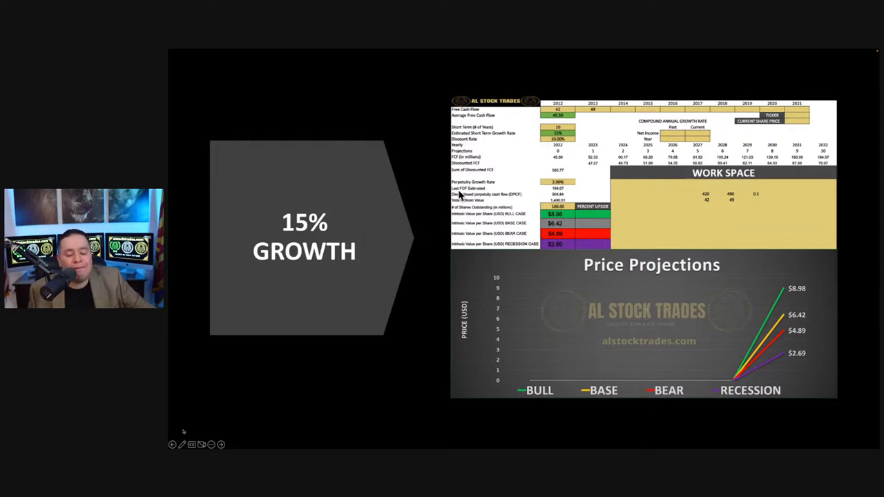
{"action": "mouse_move", "coordinate": [531, 172]}
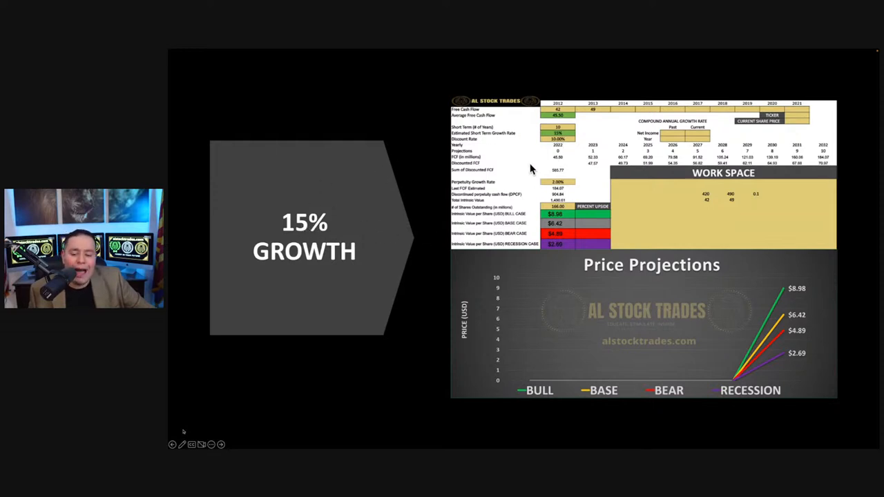
{"action": "mouse_move", "coordinate": [807, 304]}
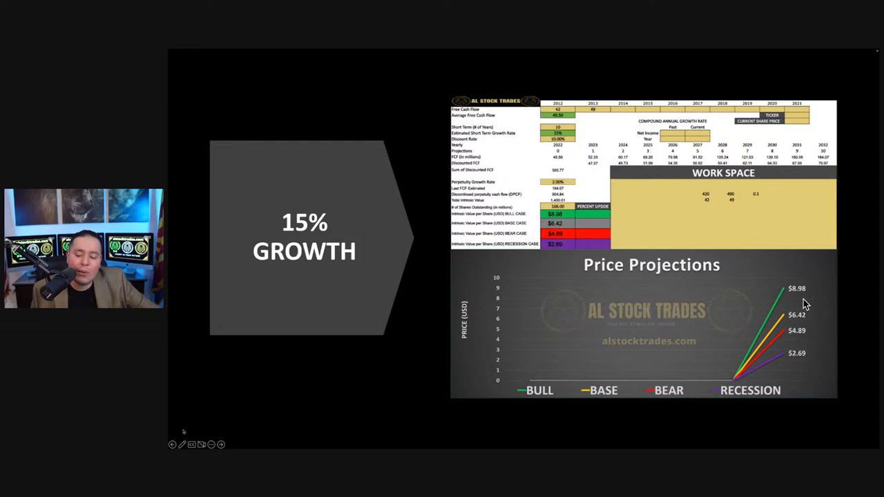
{"action": "mouse_move", "coordinate": [786, 290]}
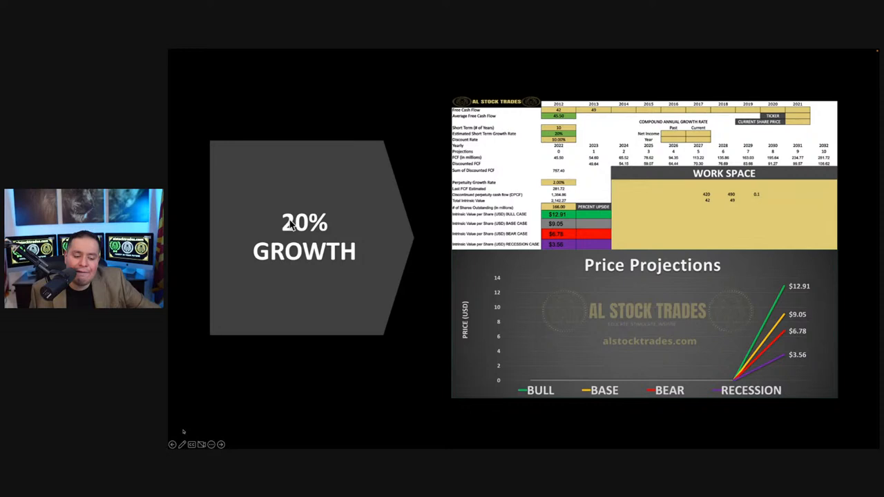
{"action": "mouse_move", "coordinate": [808, 324]}
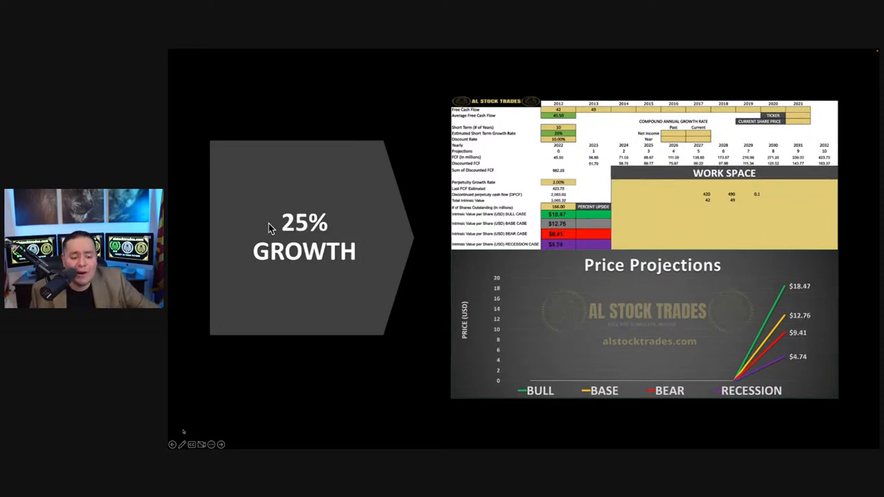
{"action": "mouse_move", "coordinate": [376, 277]}
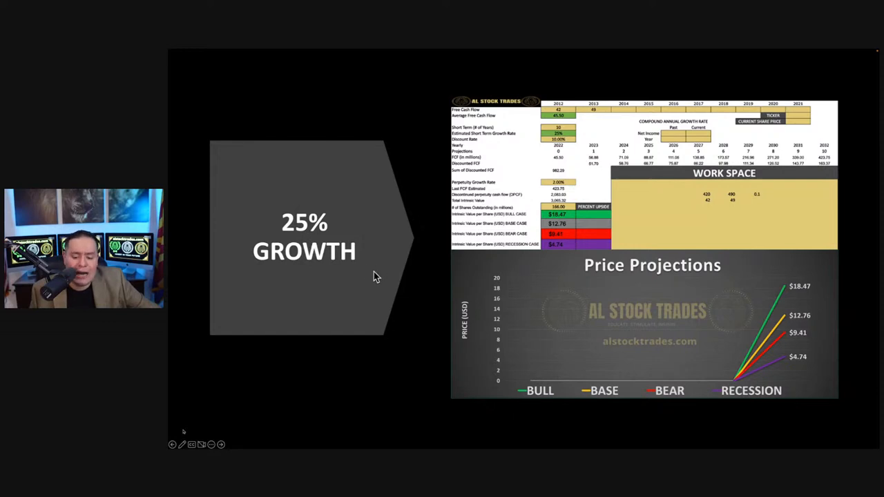
{"action": "mouse_move", "coordinate": [808, 325]}
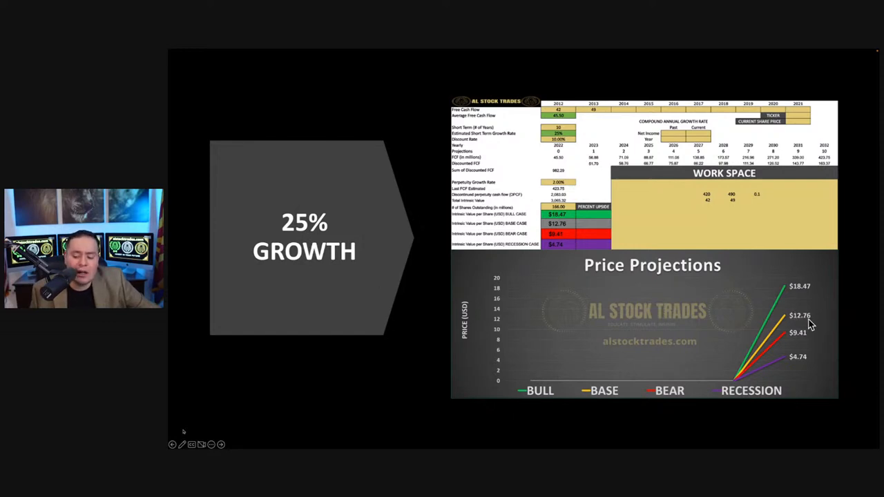
{"action": "mouse_move", "coordinate": [662, 281]}
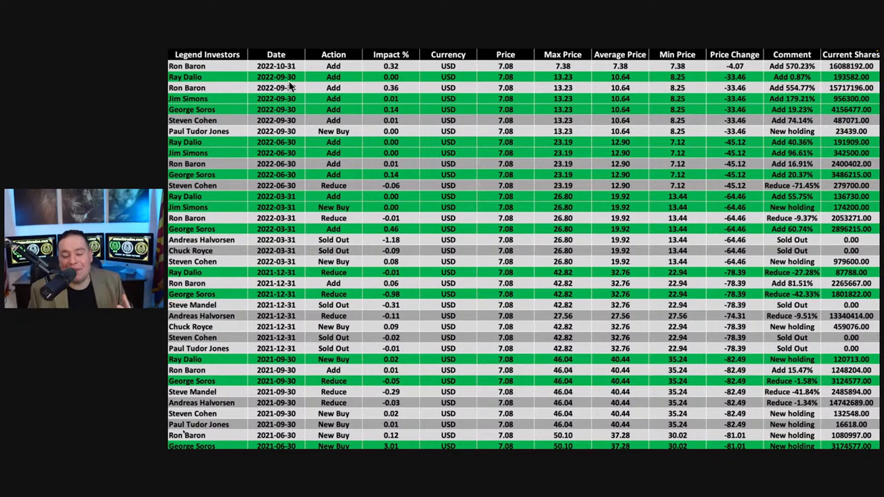
{"action": "mouse_move", "coordinate": [242, 83]}
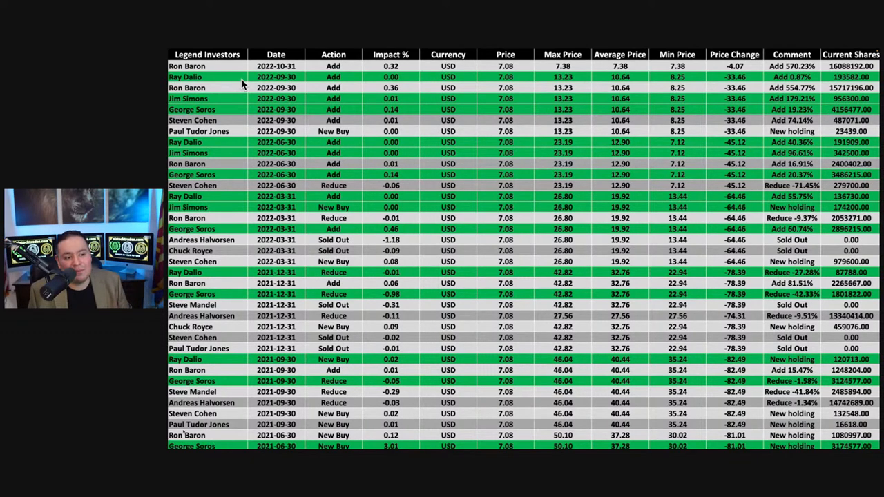
{"action": "mouse_move", "coordinate": [265, 117]}
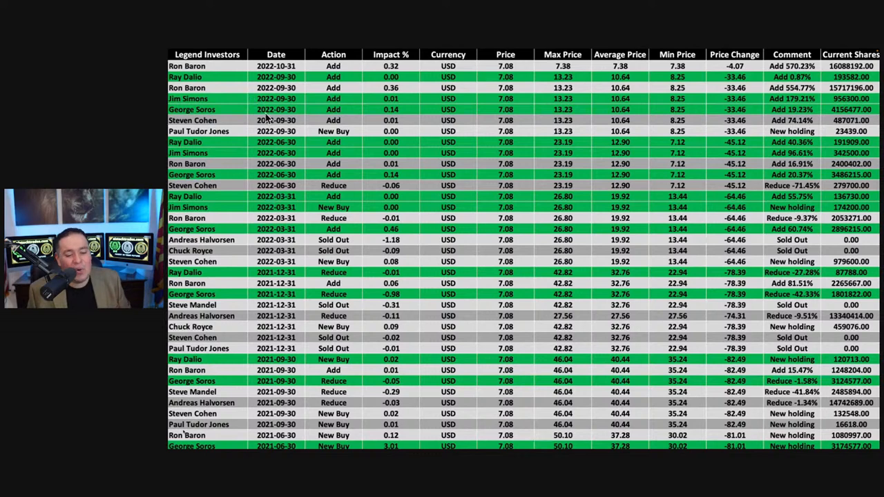
{"action": "mouse_move", "coordinate": [494, 196]}
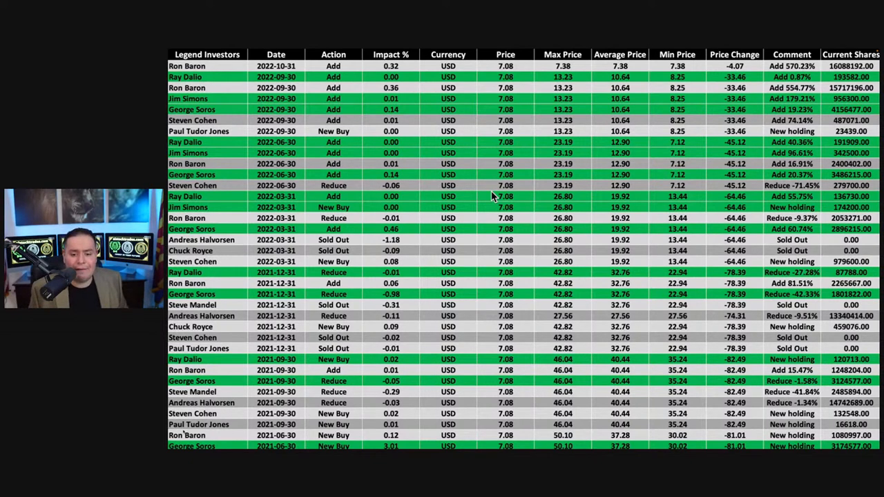
{"action": "mouse_move", "coordinate": [552, 237]}
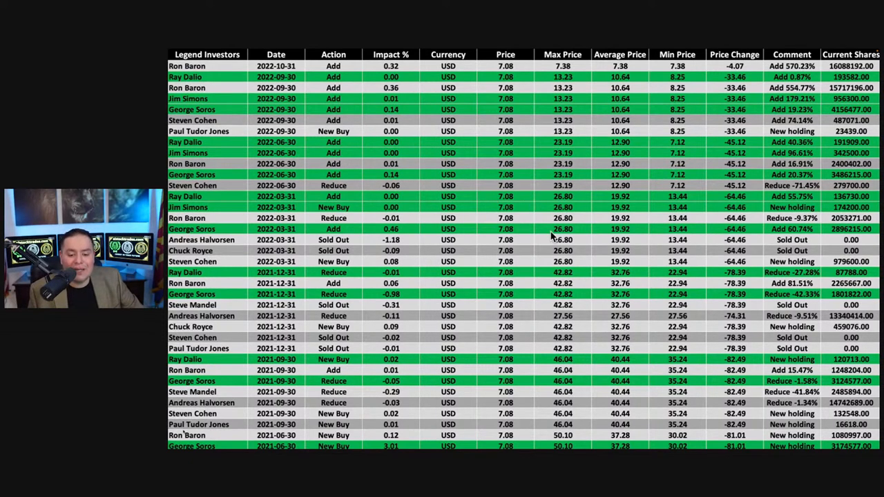